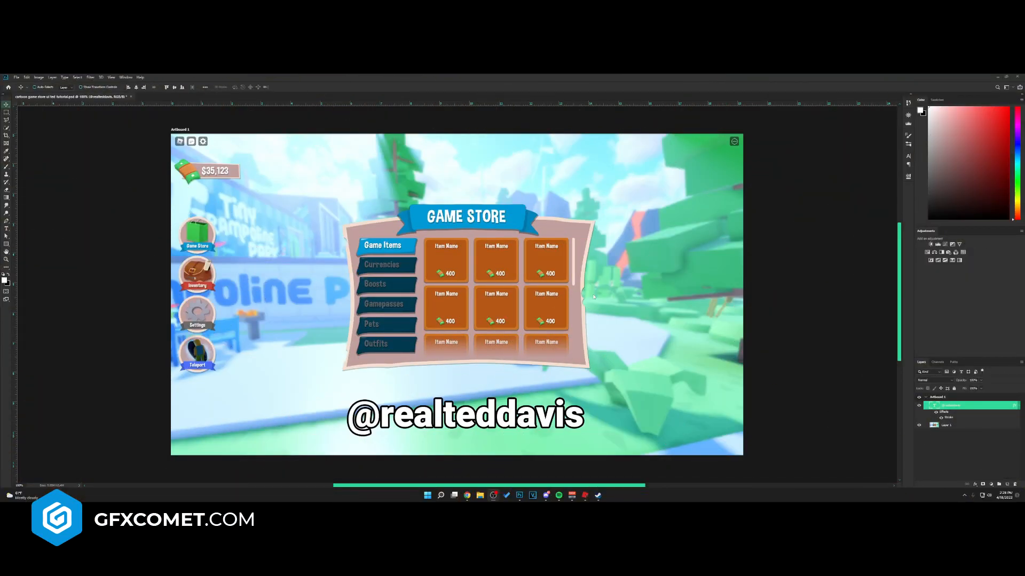
mouse_move(591, 296)
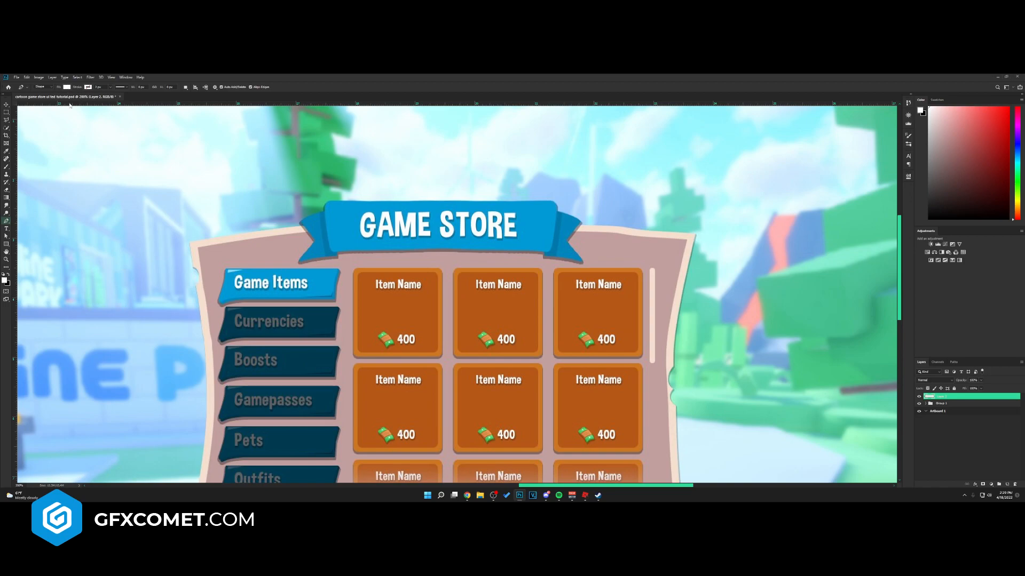
- Draw a band shape with the Pen tool across the panel beneath the GAME STORE ribbon
left_click(42, 98)
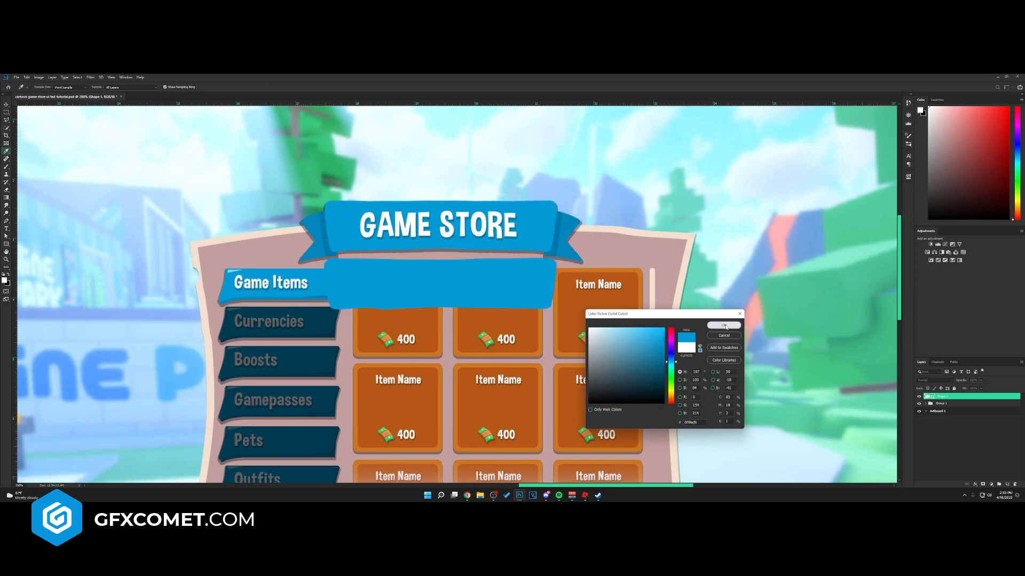
- Confirm the bright blue fill, then draw a second, slightly darker blue band beneath it
left_click(724, 325)
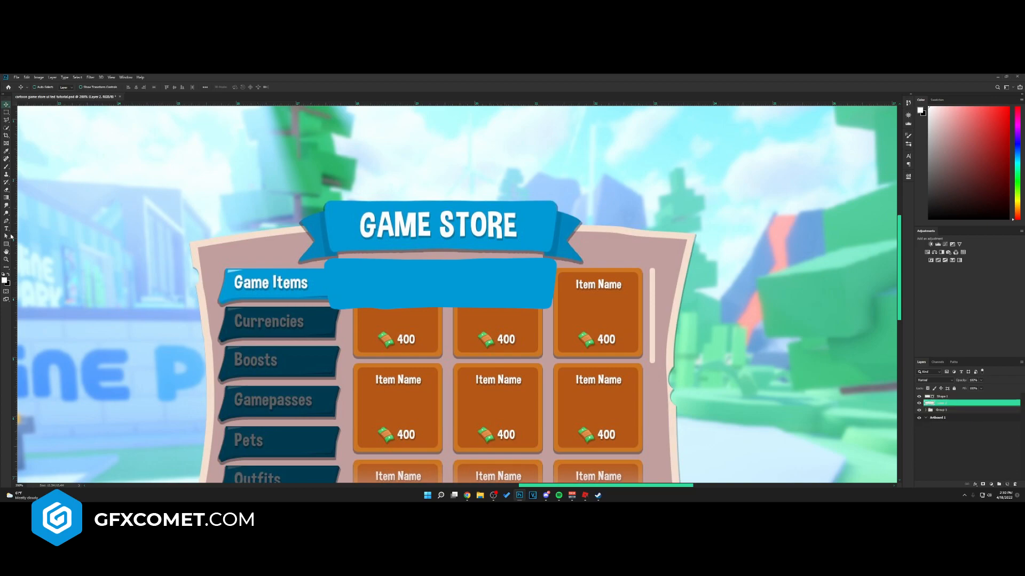
left_click(7, 220)
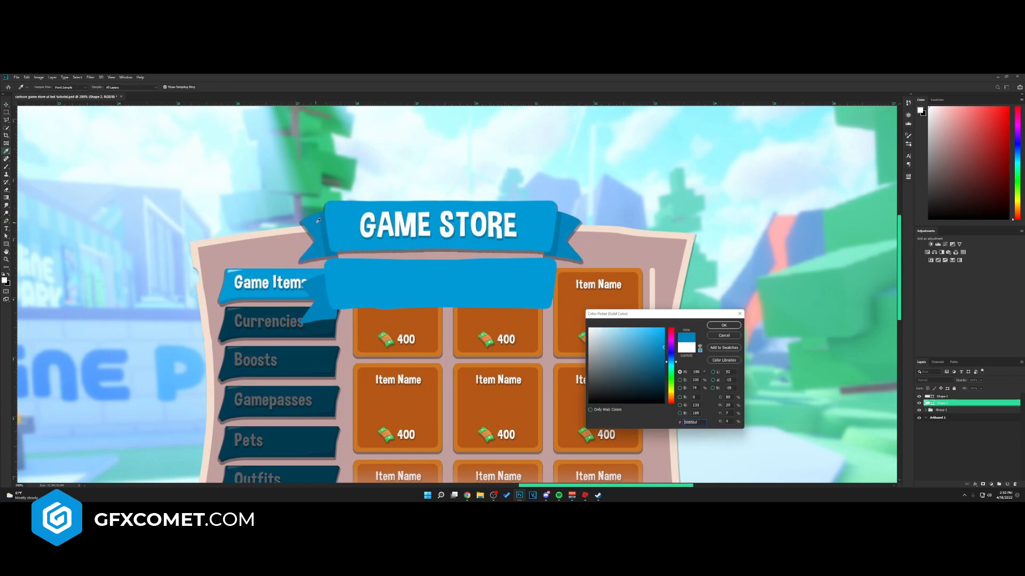
left_click(724, 325)
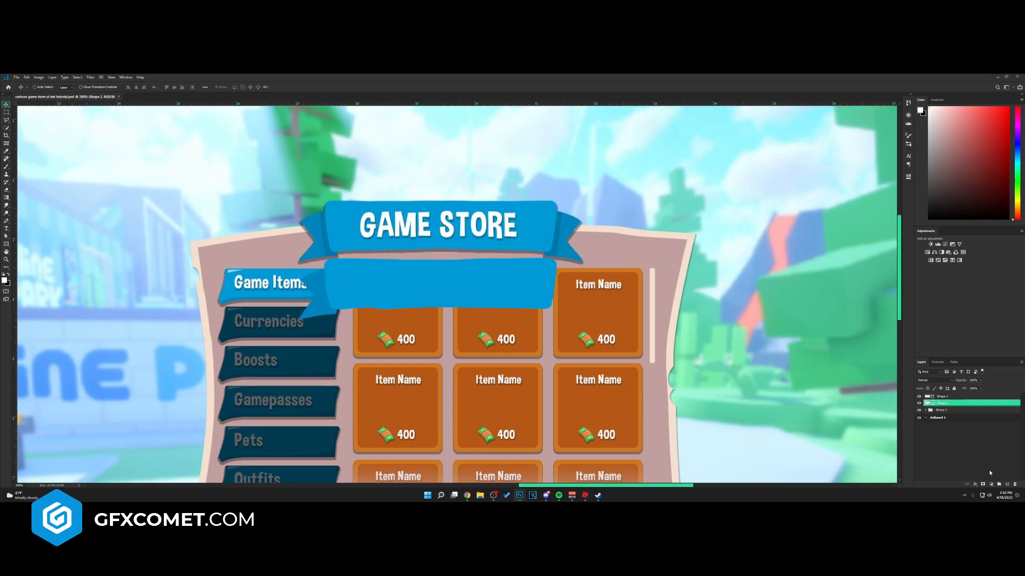
- Duplicate the blue band shape layer and select the copy for styling
right_click(941, 403)
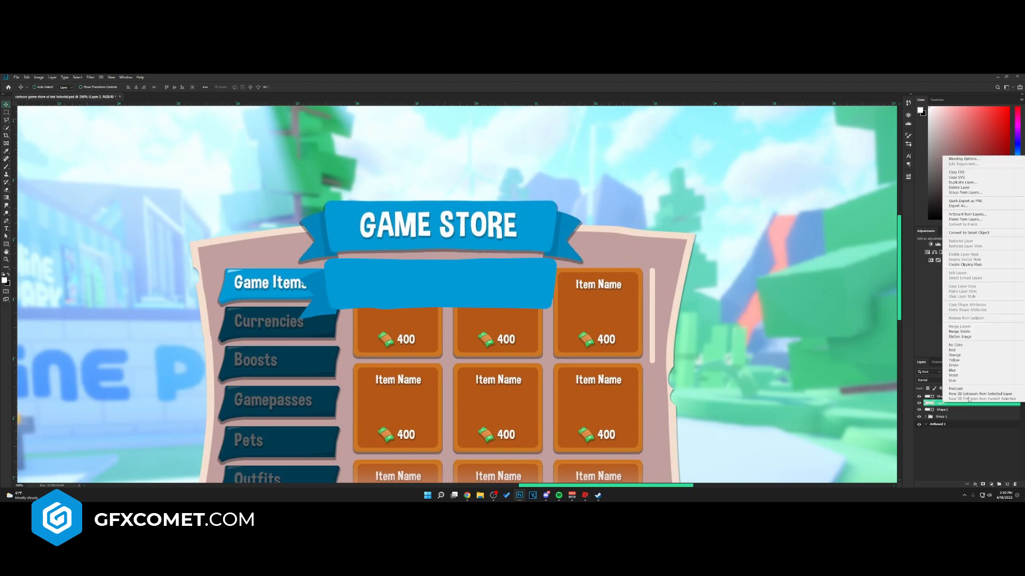
mouse_move(964, 264)
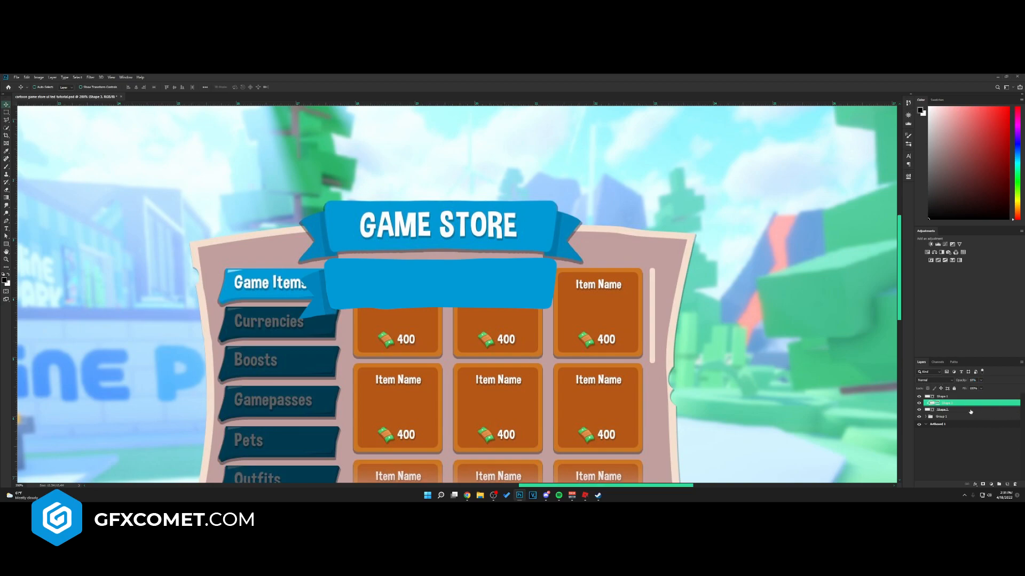
left_click(947, 410)
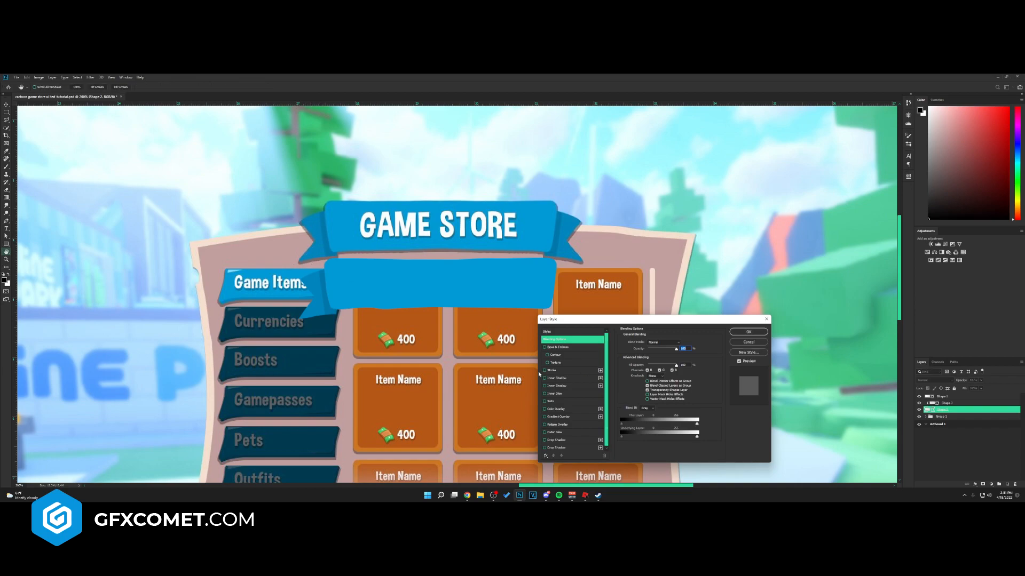
- Add a black Inner Shadow layer style to the band copy
left_click(556, 378)
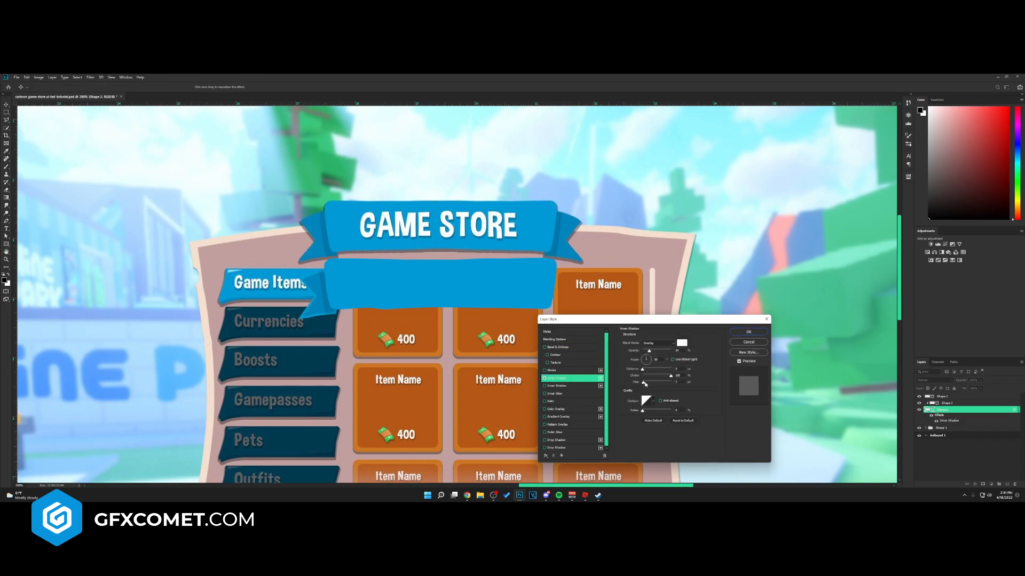
left_click(682, 343)
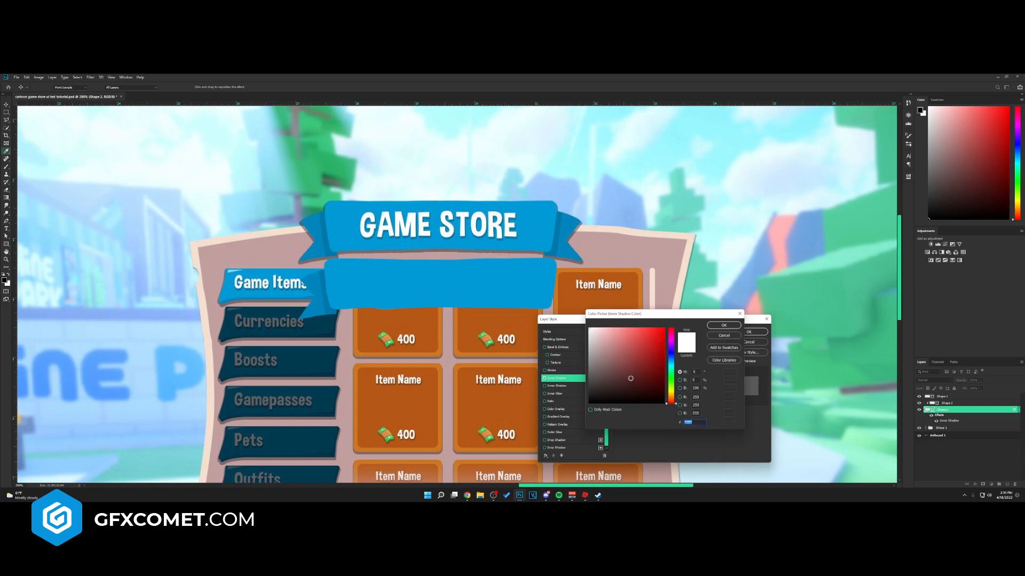
left_click(723, 324)
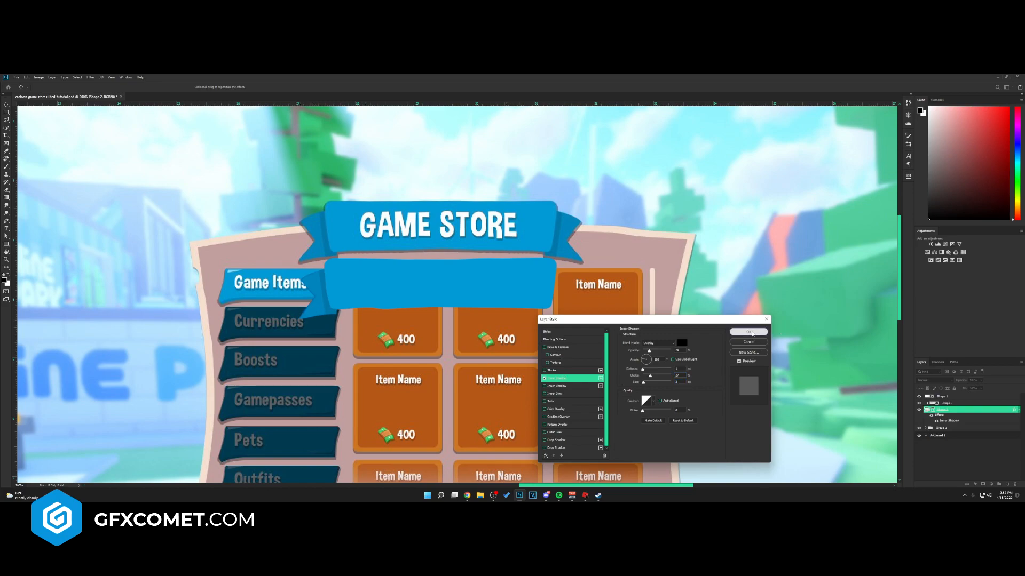
left_click(748, 332)
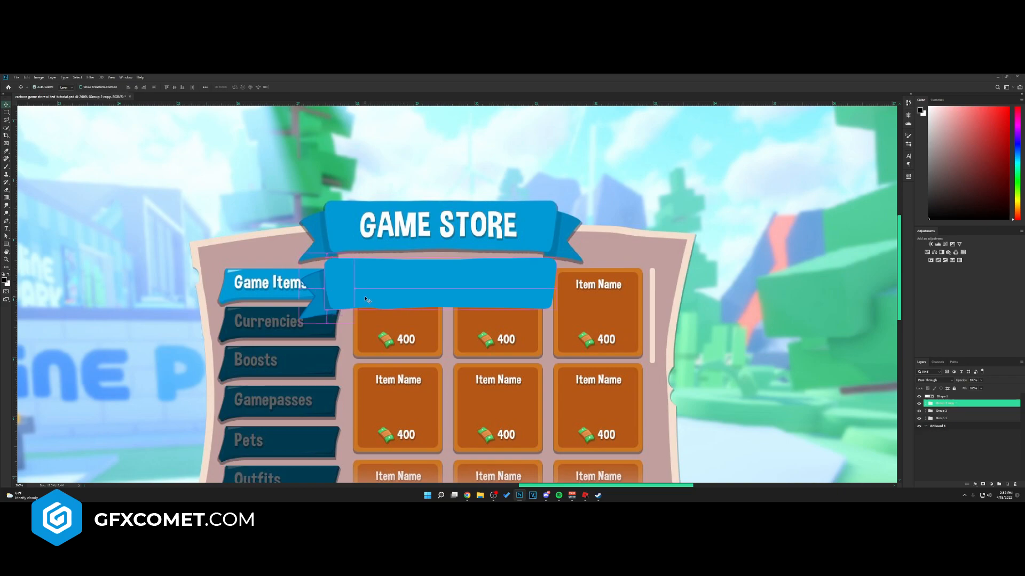
- Warp the band group into a tilted wavy ribbon with folded ends over the top item row
right_click(365, 299)
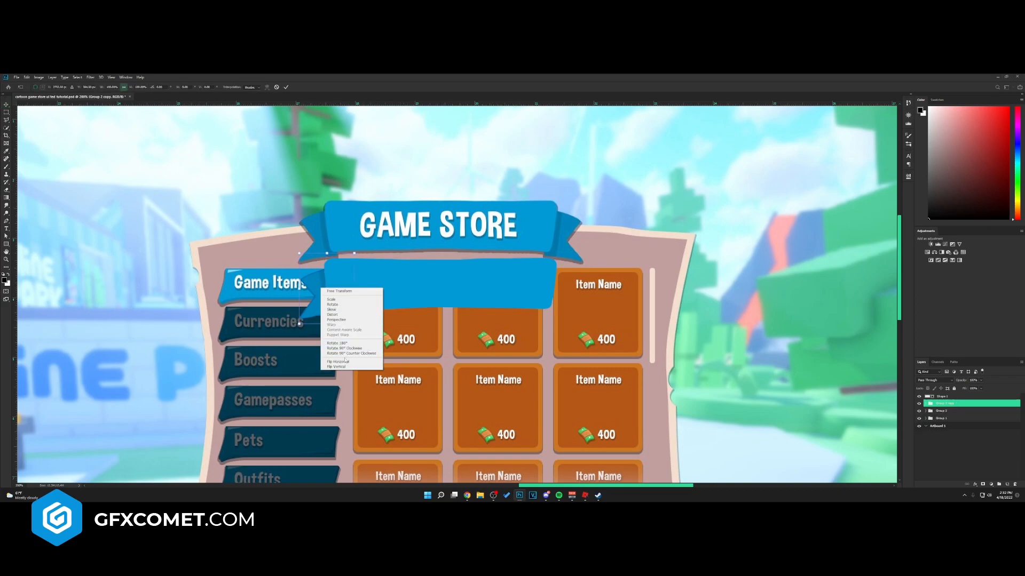
left_click(338, 290)
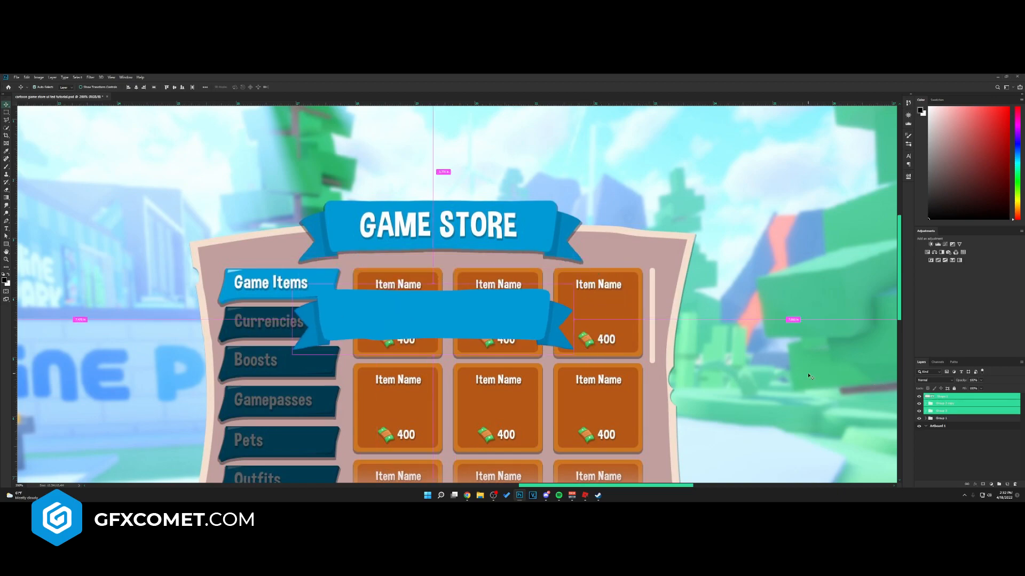
left_click(945, 397)
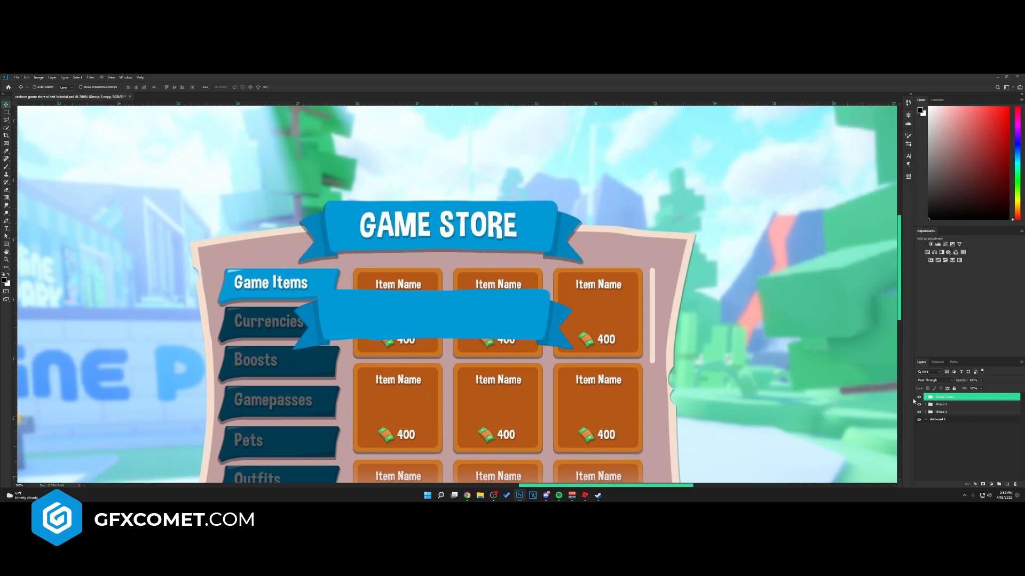
- Convert the ribbon group to a smart object and add an inner shadow to it
right_click(945, 397)
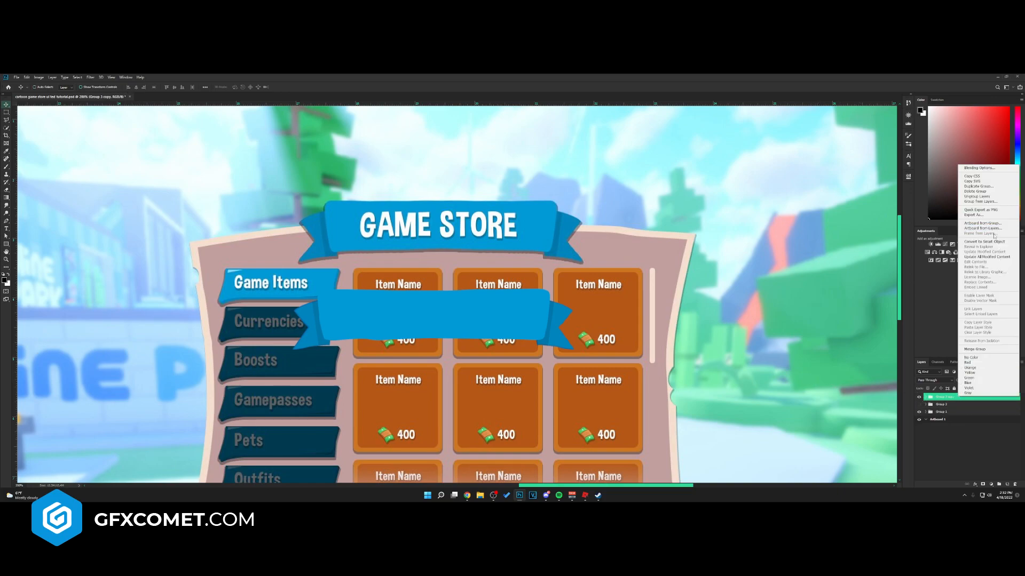
mouse_move(983, 241)
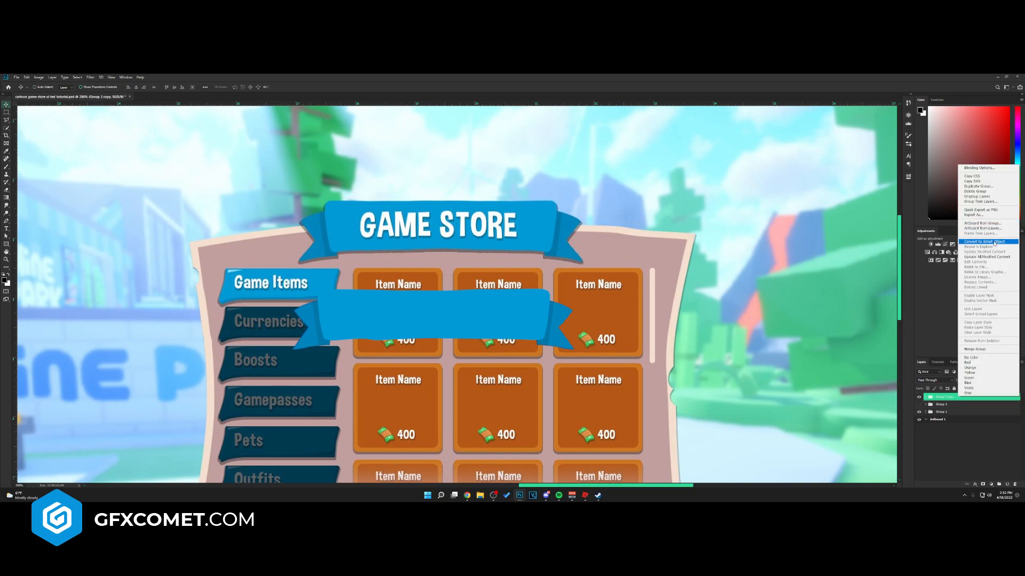
left_click(979, 241)
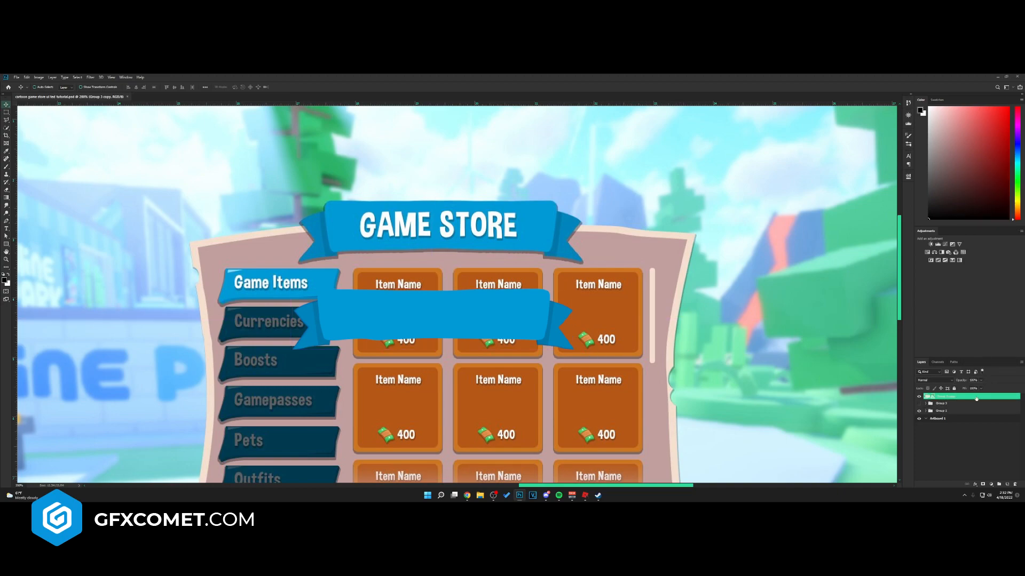
double_click(948, 397)
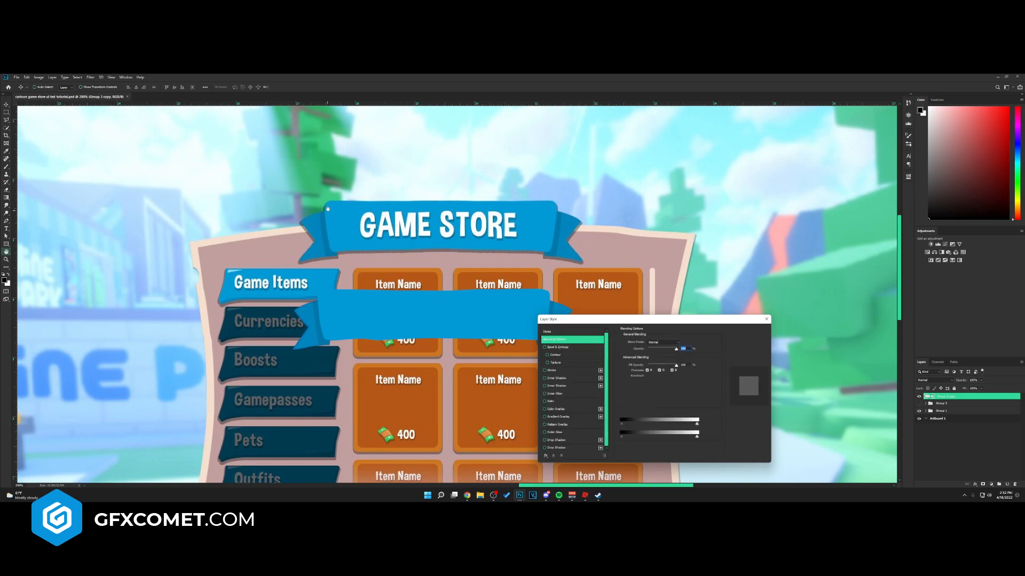
left_click(557, 378)
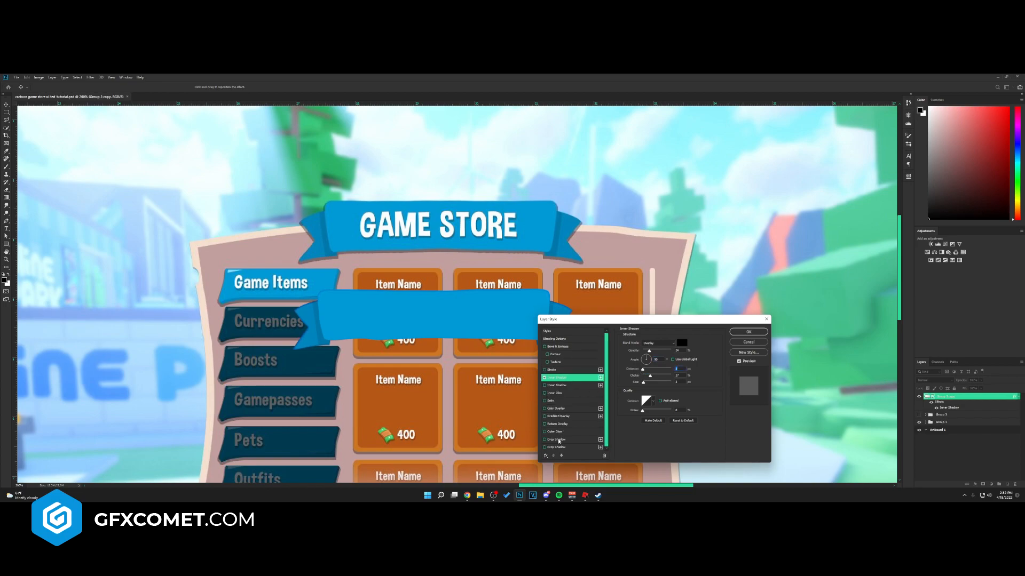
- Add a dark red drop shadow under the ribbon
left_click(556, 439)
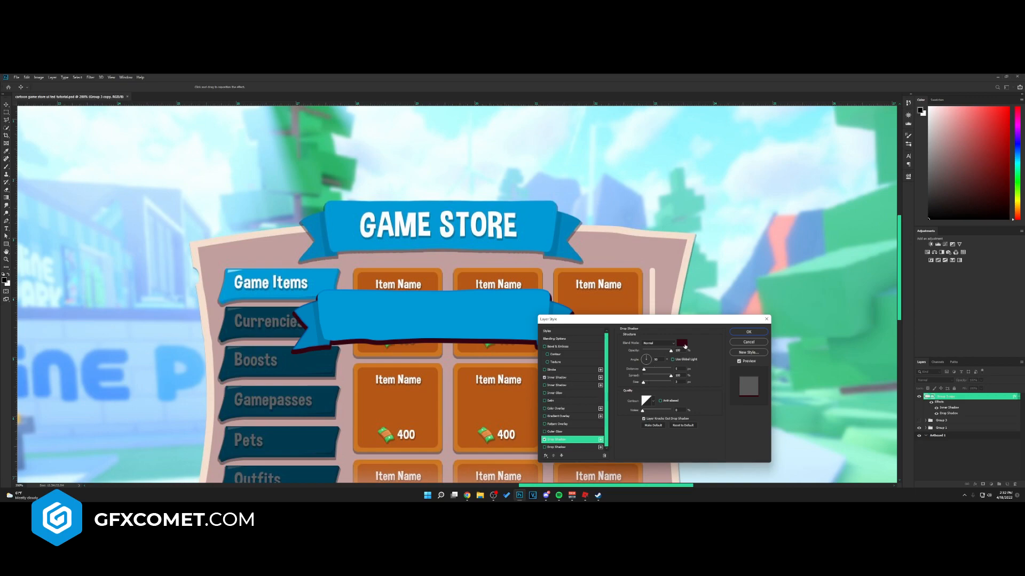
left_click(682, 344)
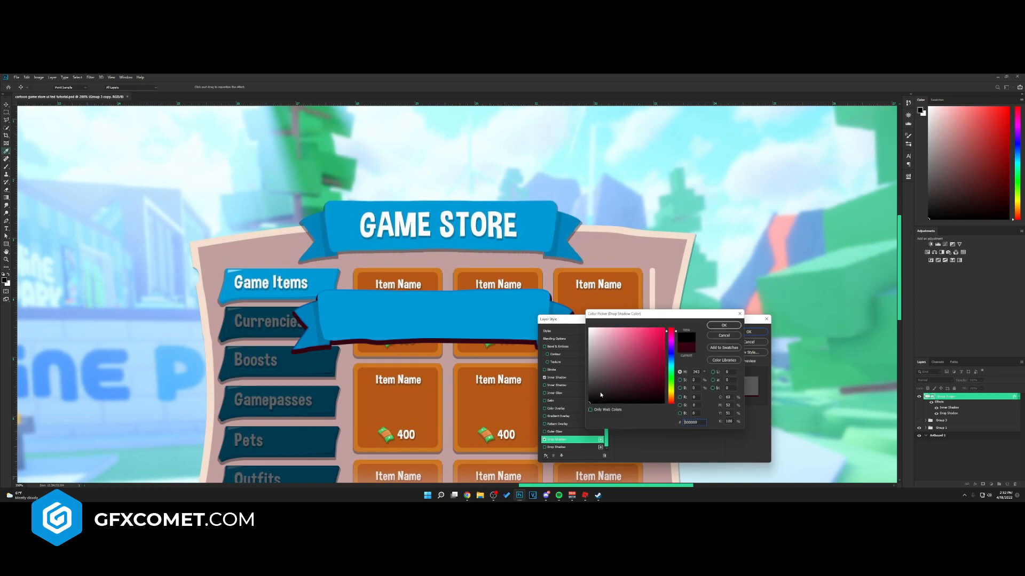
left_click(724, 326)
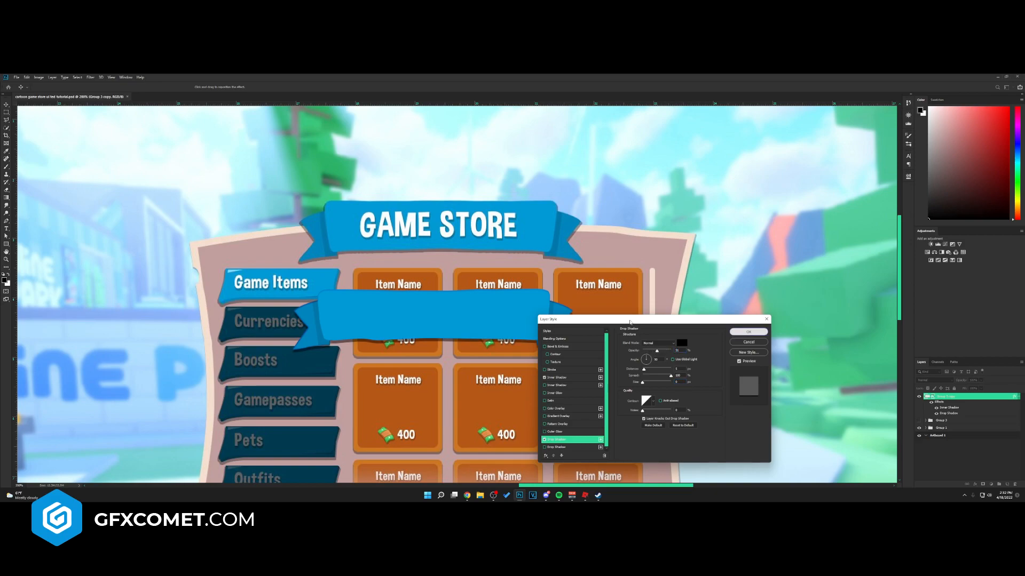
left_click(748, 332)
type("GAME STORE")
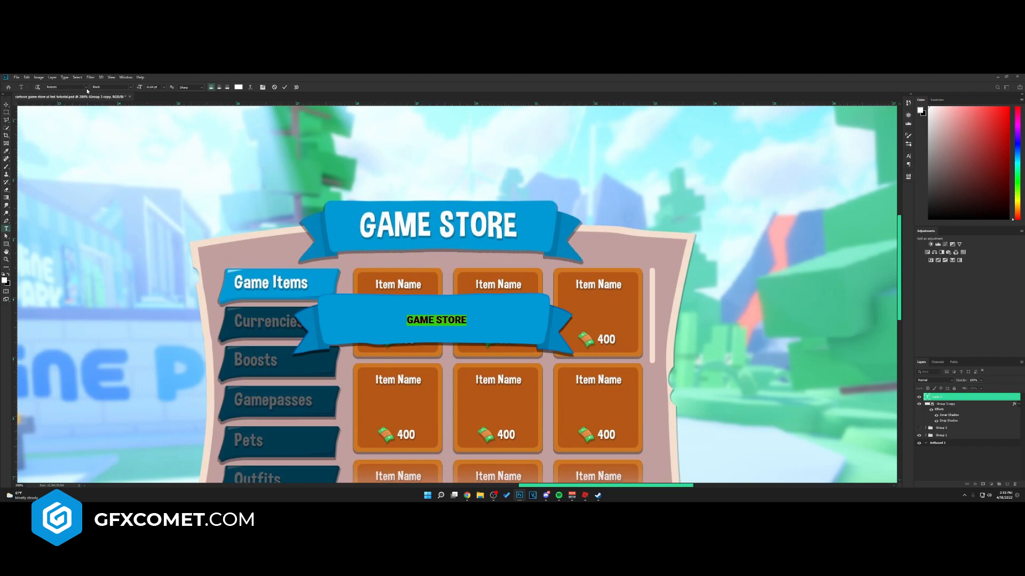
- Place large white GAME STORE text on the ribbon with a drop shadow
left_click(62, 87)
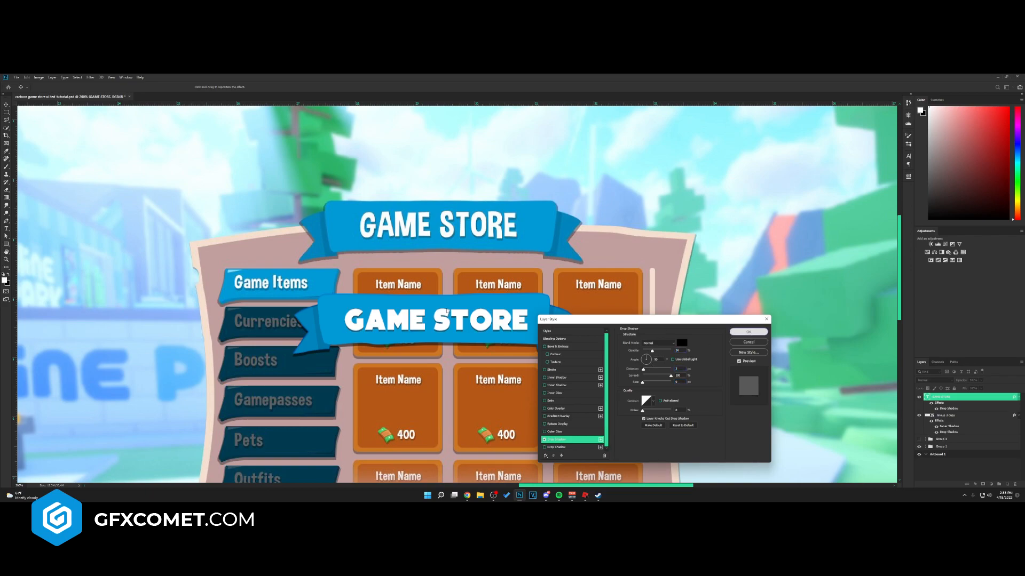
left_click(747, 331)
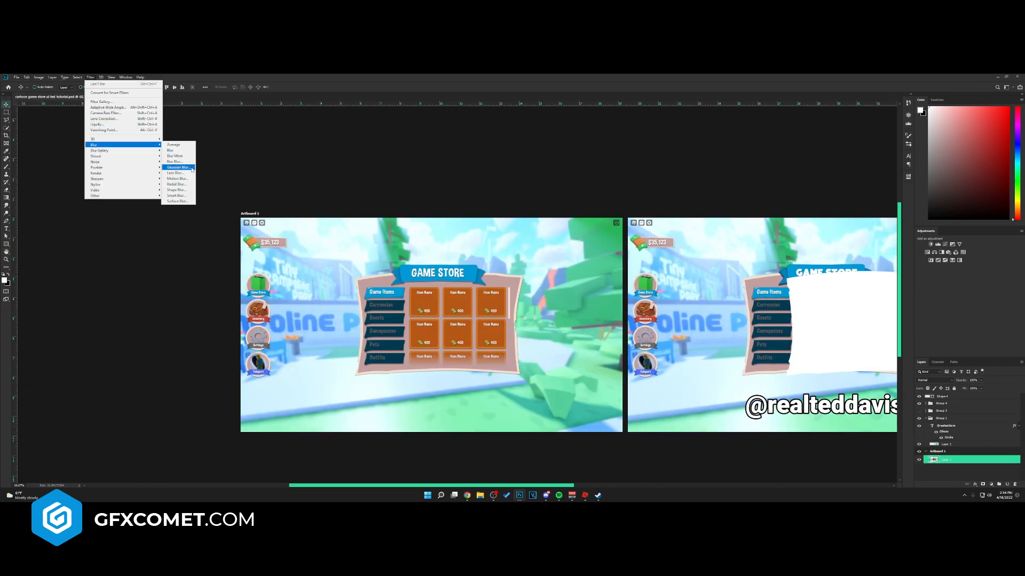
- Apply a Gaussian Blur to the game screenshot behind the store panel
left_click(178, 168)
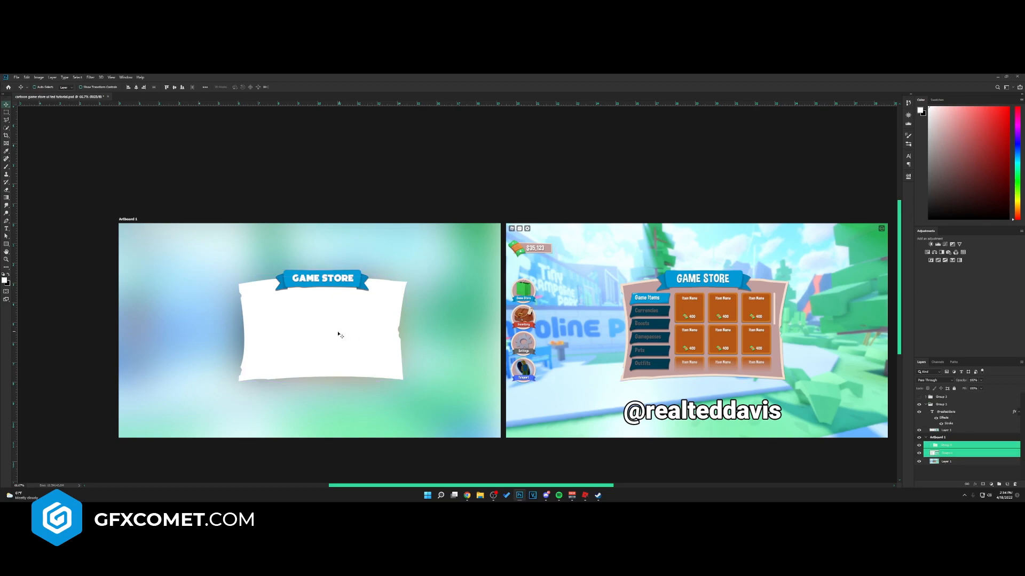
- Fill the panel frame cream, then fill a shrunken inner copy with pink
left_click(948, 452)
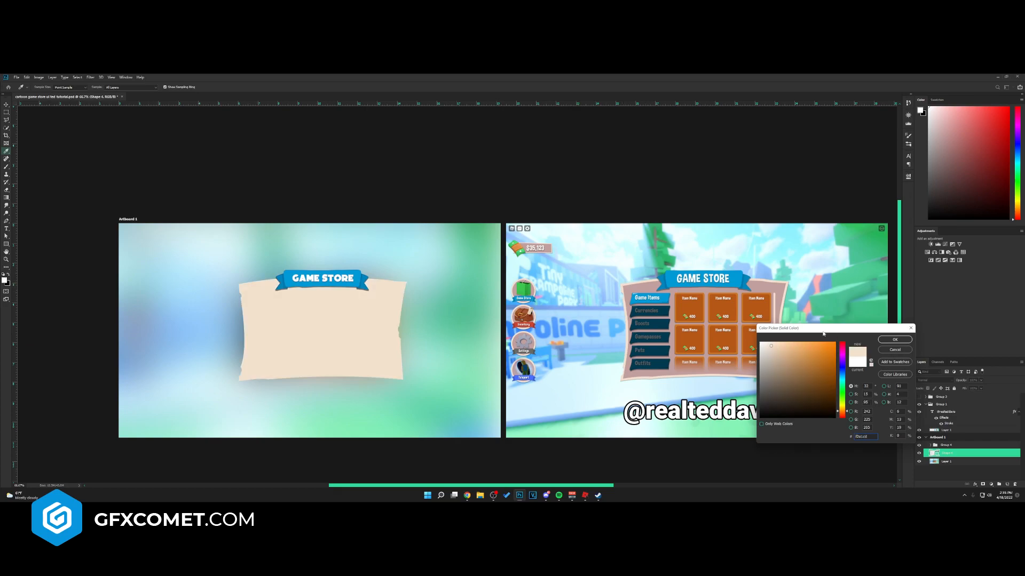
left_click(895, 340)
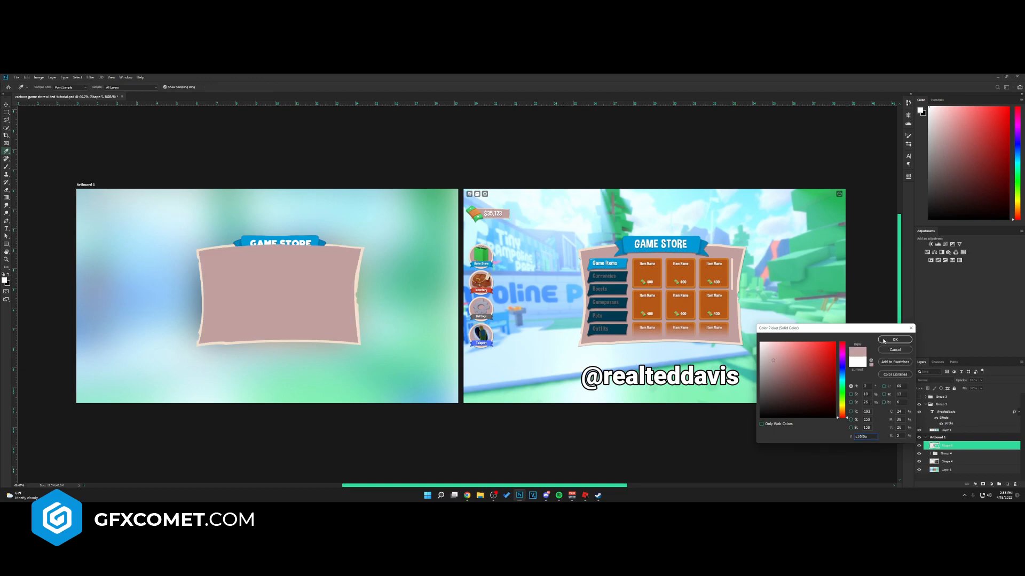
left_click(894, 340)
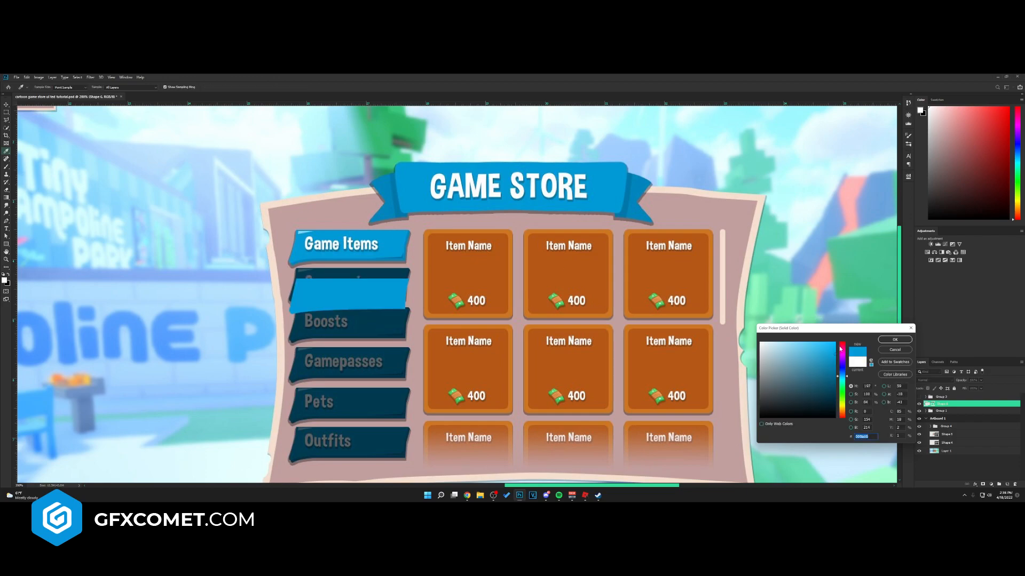
- Fill the Currencies tab light blue and give it Bevel & Emboss, Inner Shadow and Drop Shadow effects
left_click(894, 340)
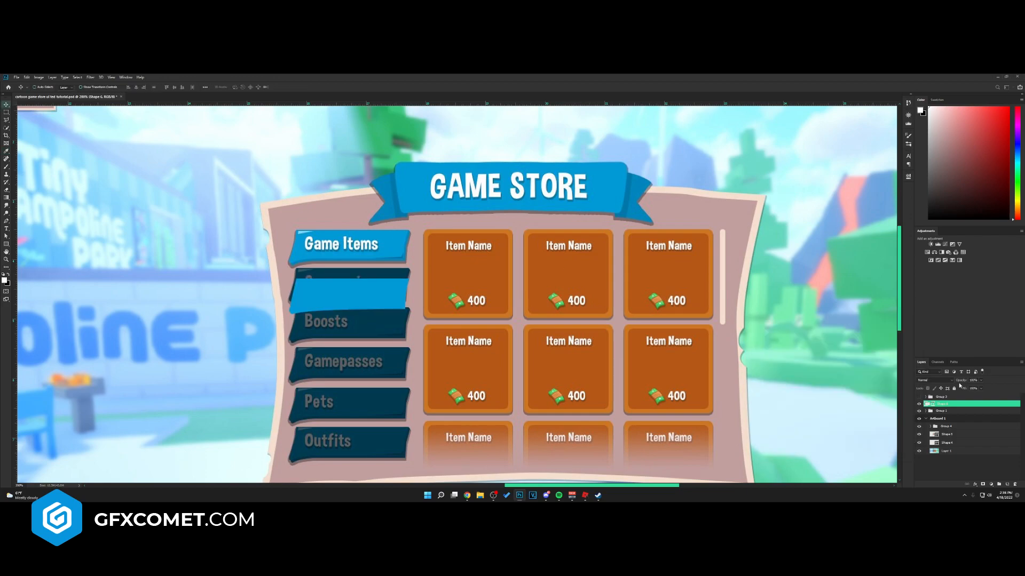
double_click(944, 404)
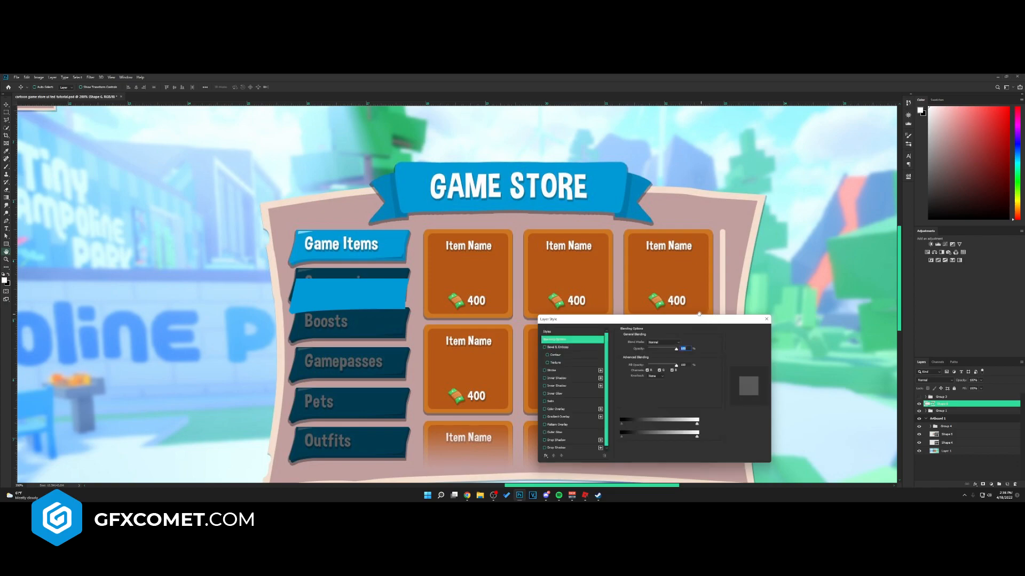
left_click(557, 378)
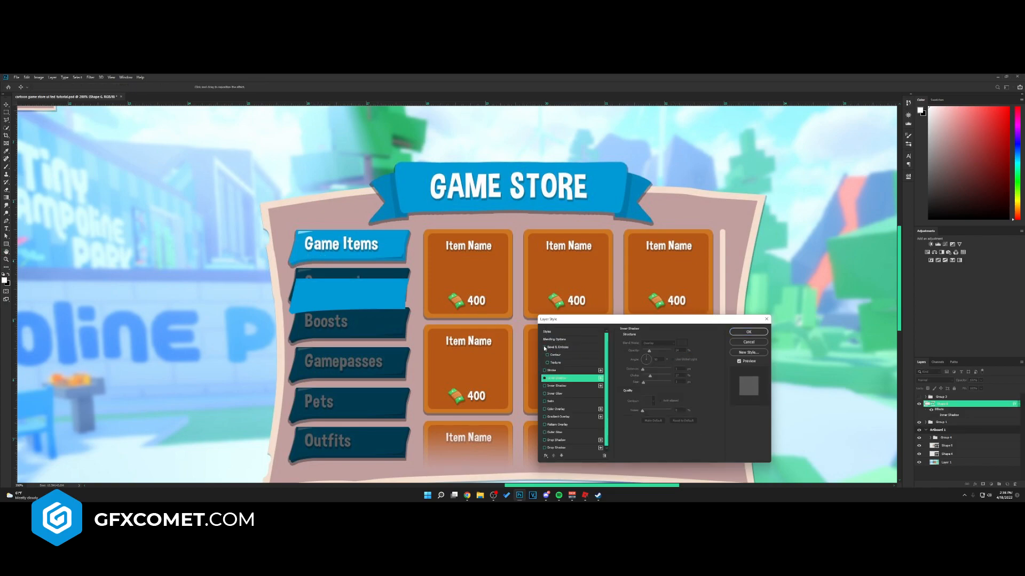
left_click(556, 346)
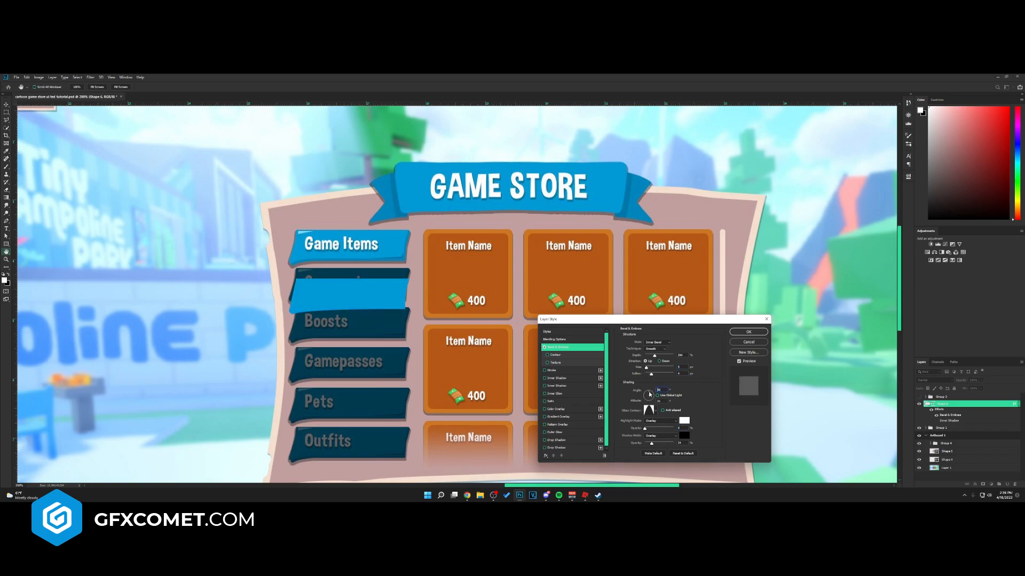
left_click(556, 378)
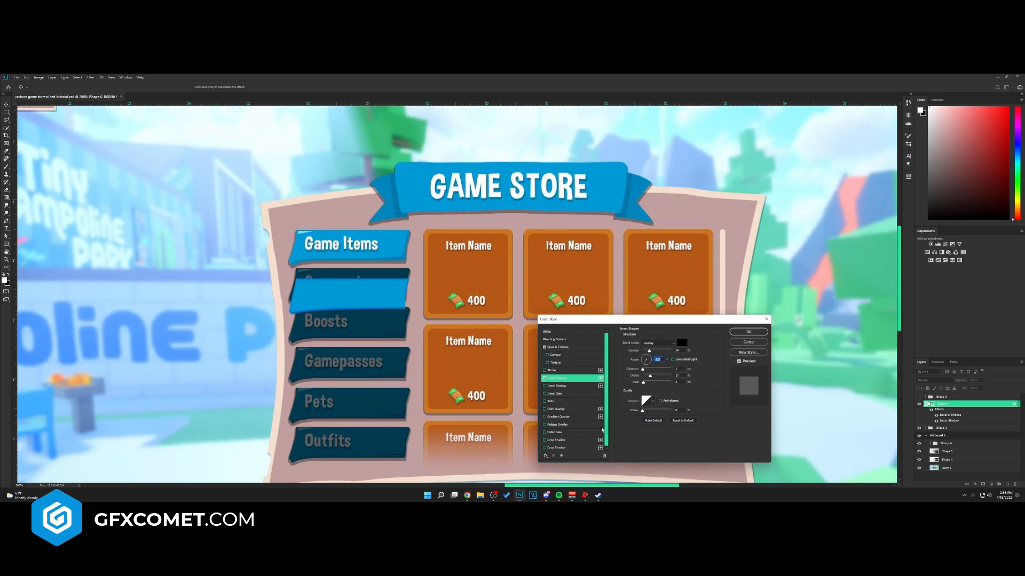
left_click(555, 439)
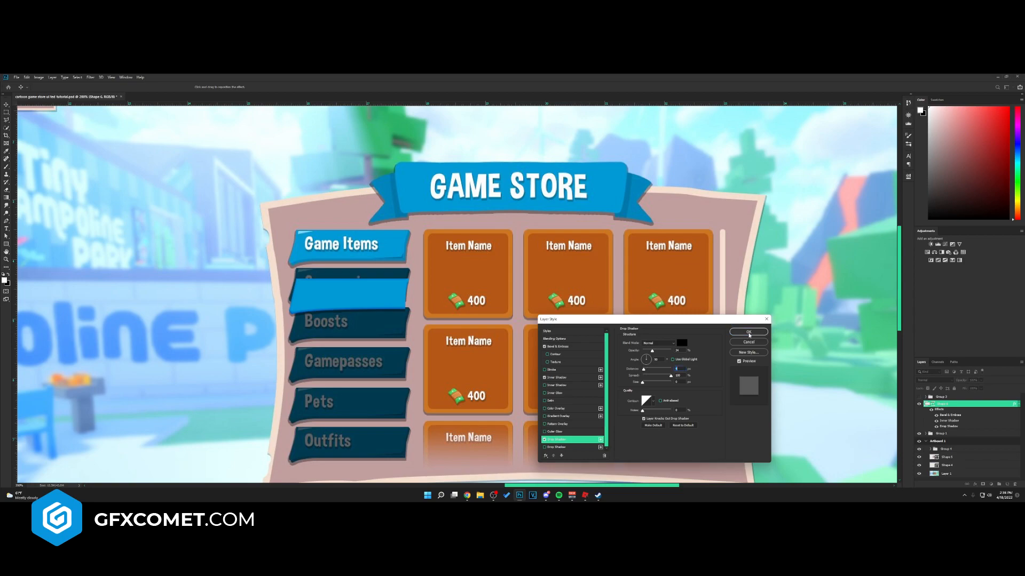
- Confirm the tab button's layer effects and position the Game Items tab under the title
left_click(747, 332)
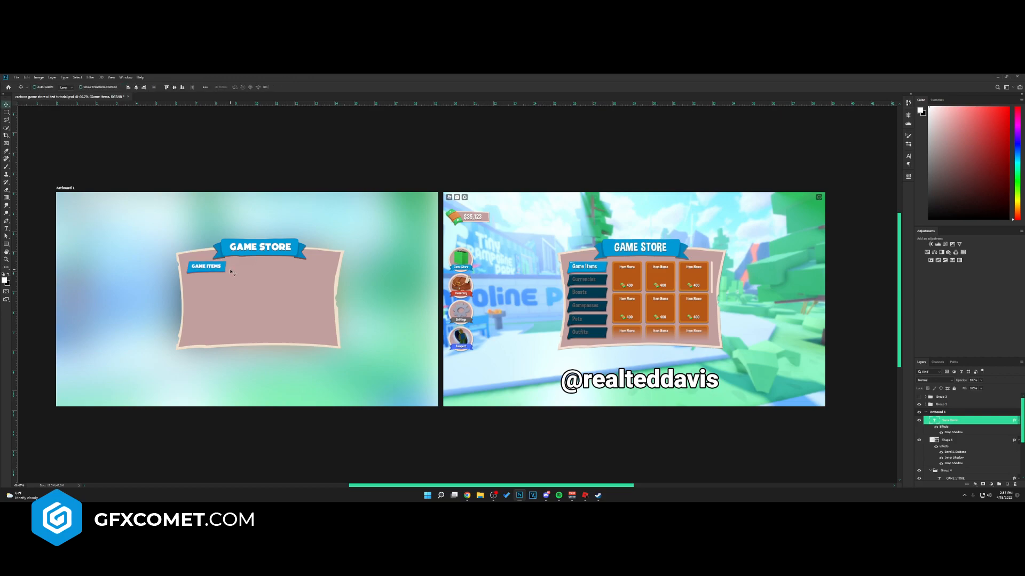
left_click(954, 440)
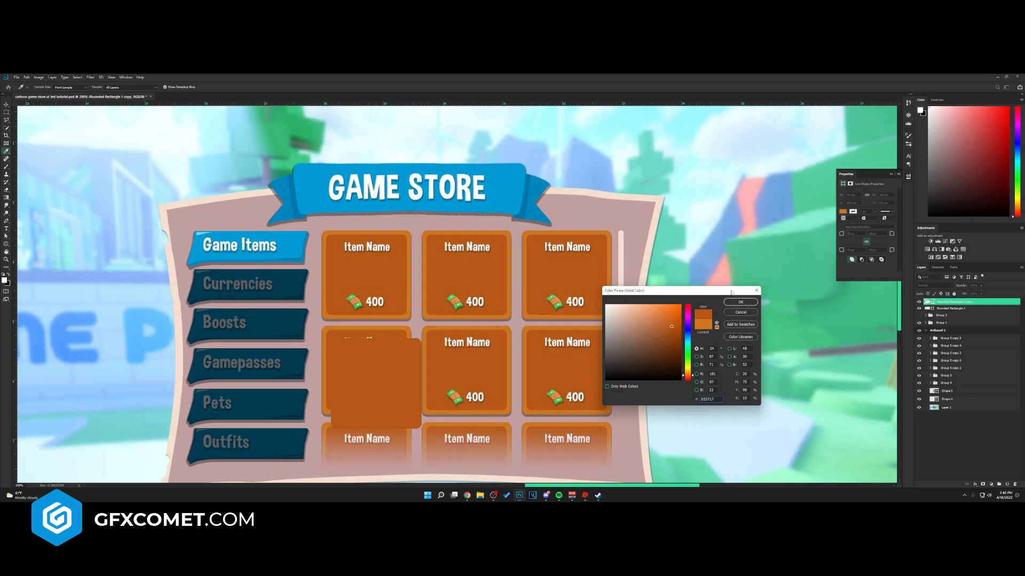
- Fill the rounded-rectangle item frame orange and give it a lighter orange stroke rim
left_click(740, 301)
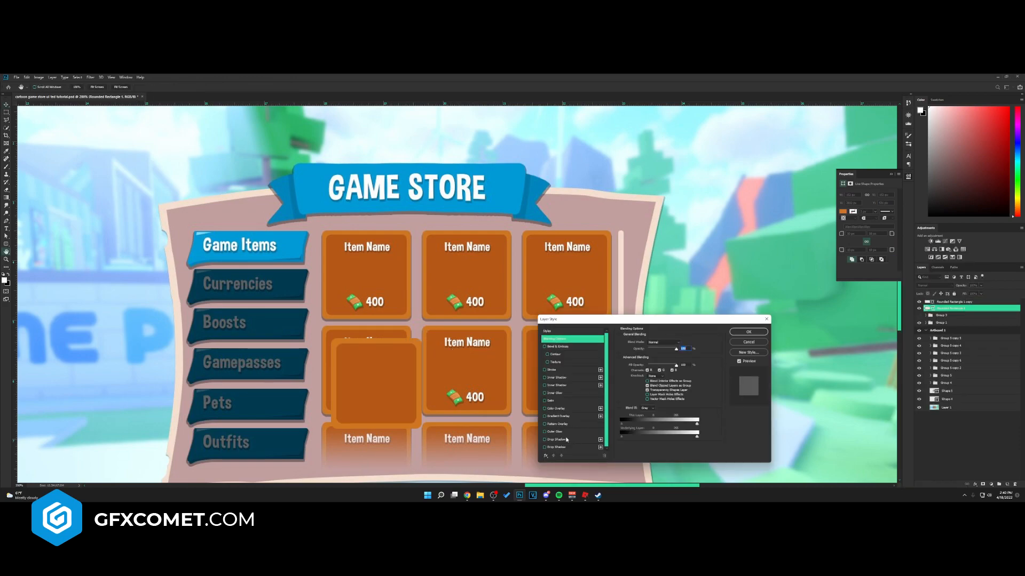
left_click(747, 331)
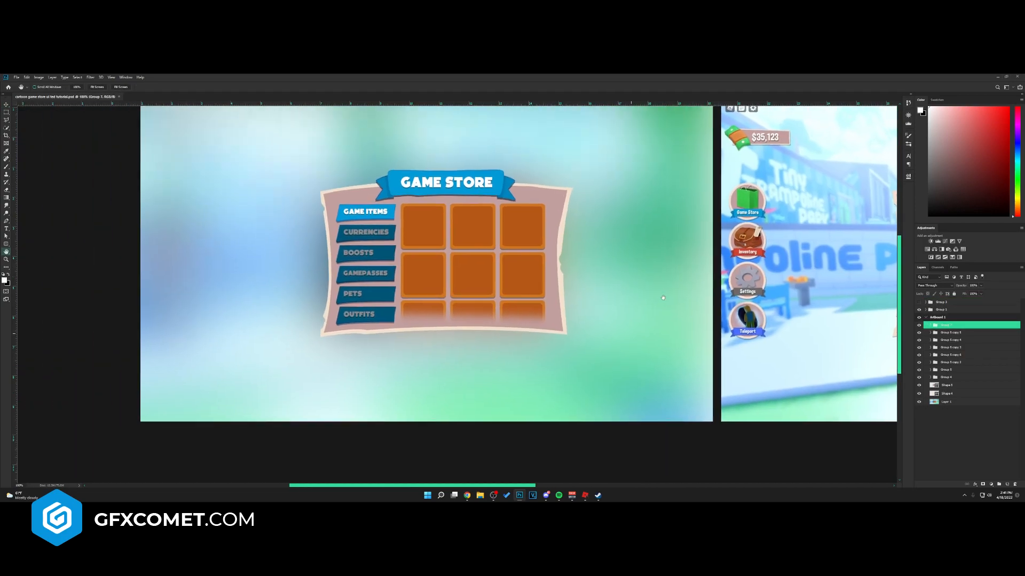
- Apply a soft Drop Shadow layer style to the pink panel frame shape
left_click(947, 392)
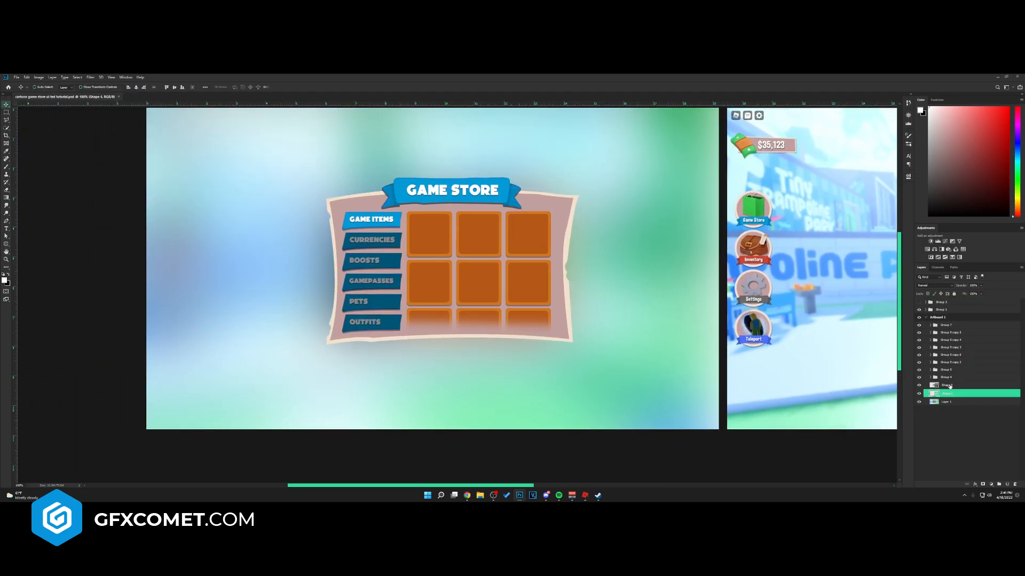
double_click(948, 385)
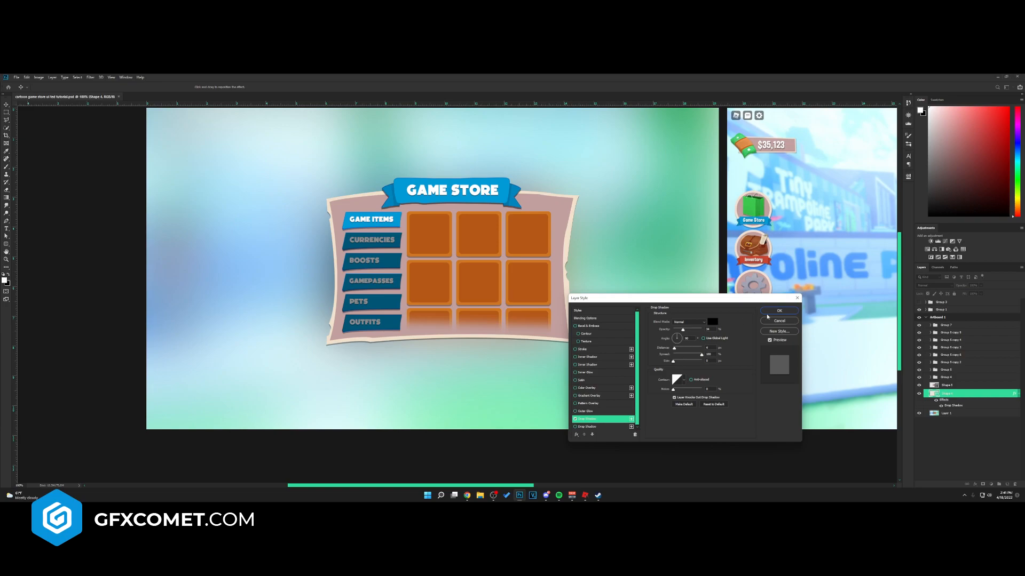
left_click(778, 310)
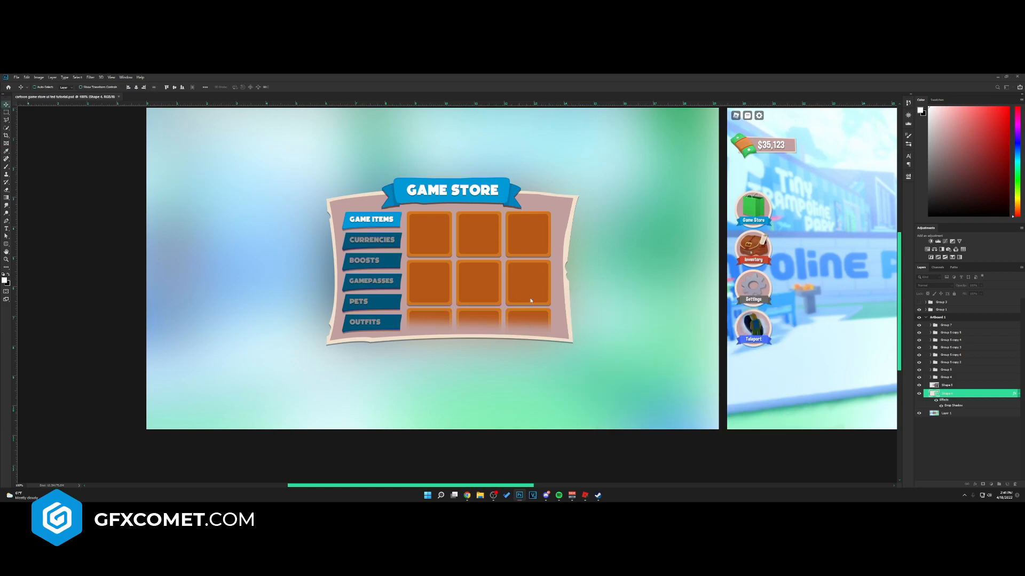